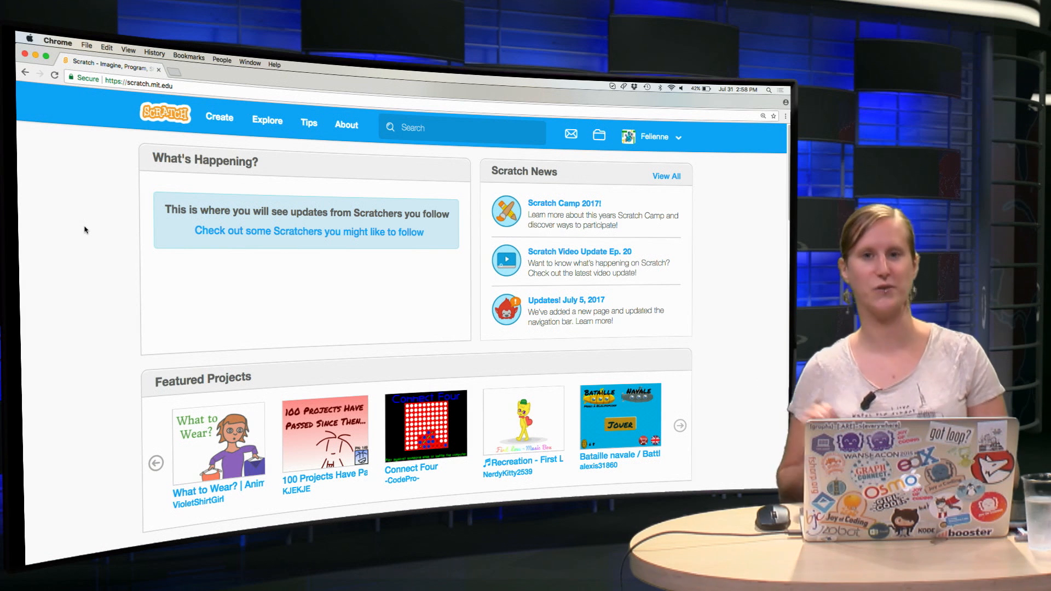
mouse_move(253, 141)
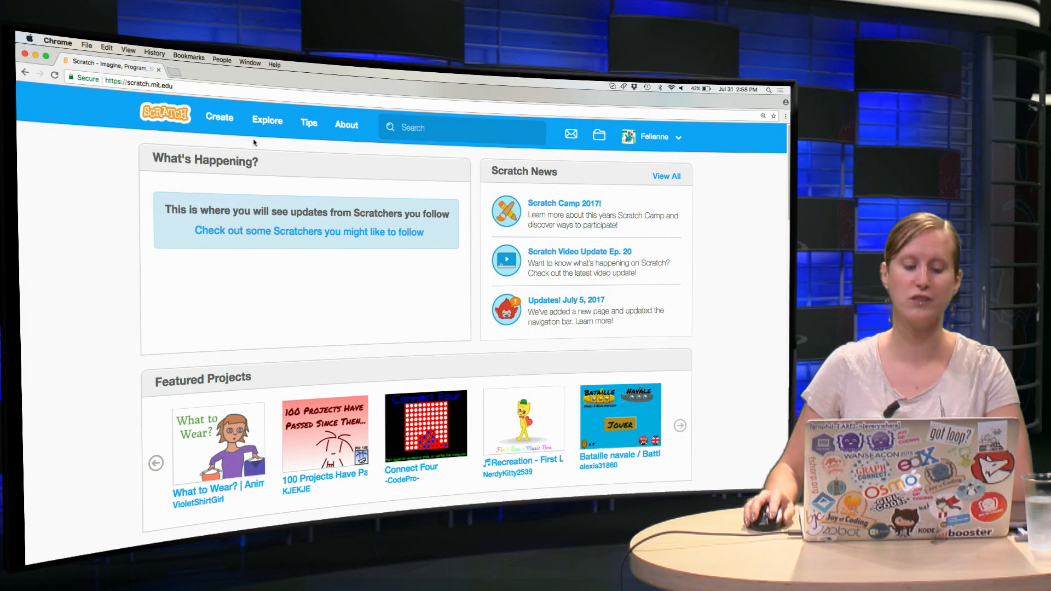
Create a new untitled project in the editor with the cat sprite on stage
left_click(219, 118)
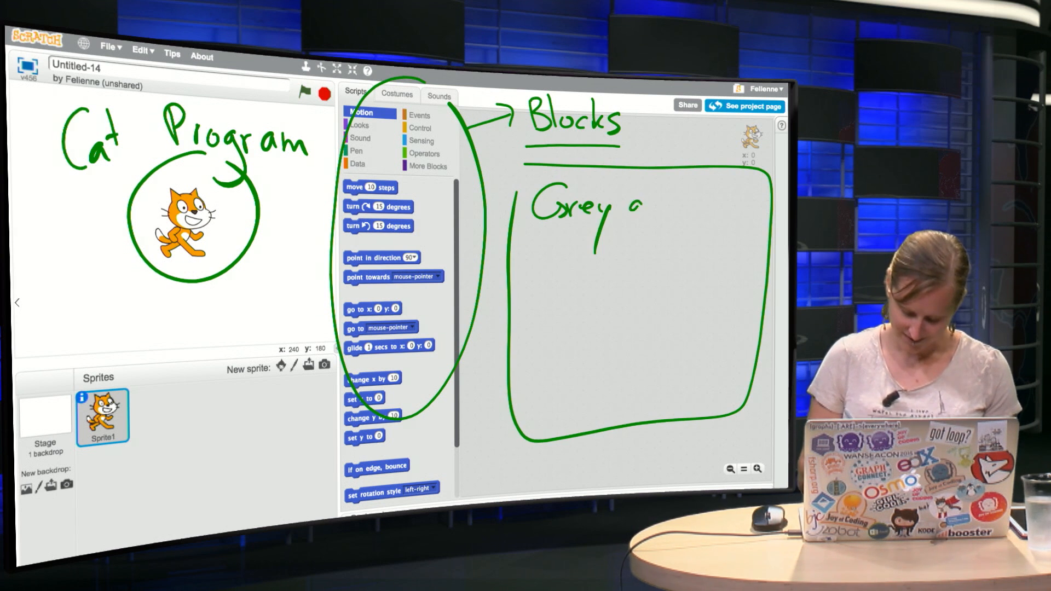
type("area")
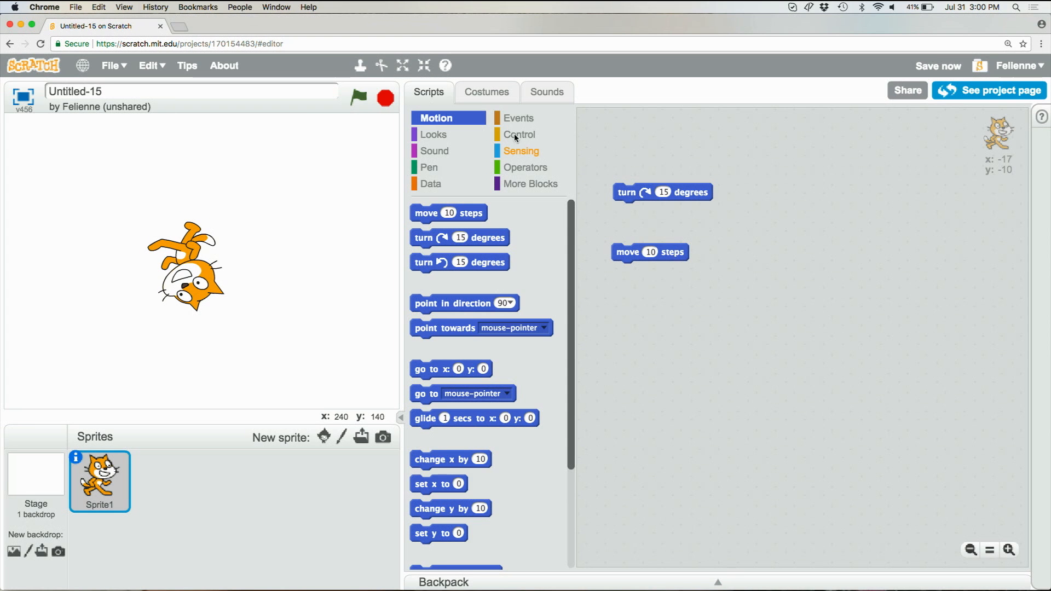
Add a say Hello for 2 secs block from Looks and switch the interface to Dansk
left_click(435, 135)
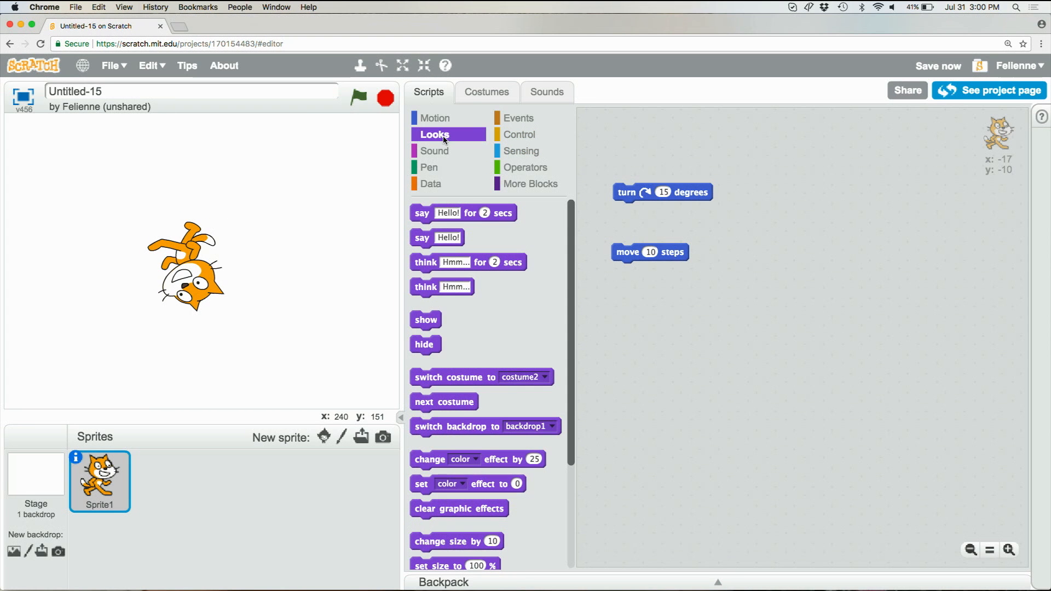
mouse_move(487, 215)
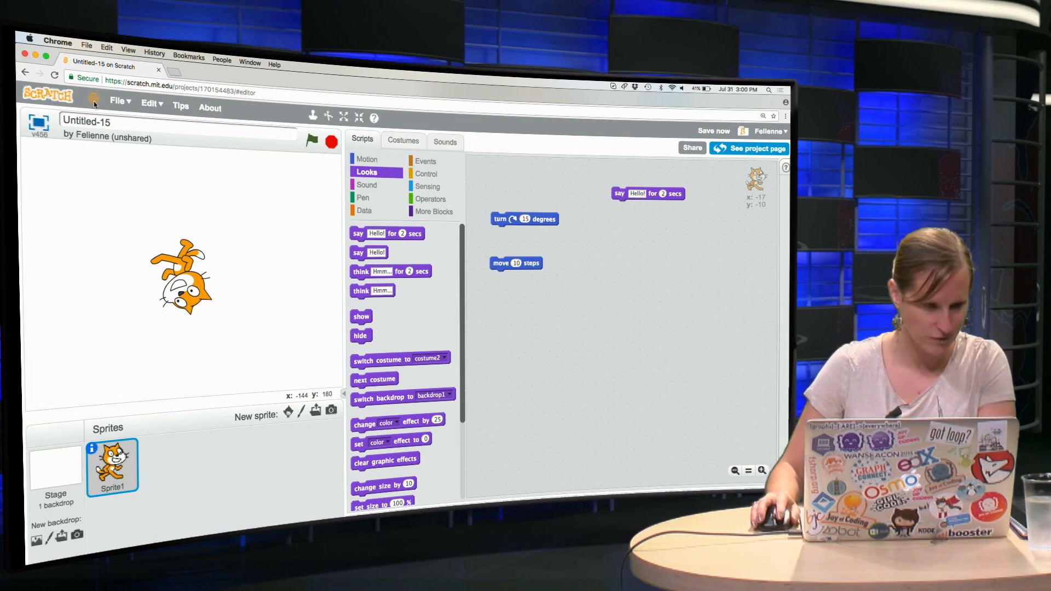
left_click(93, 100)
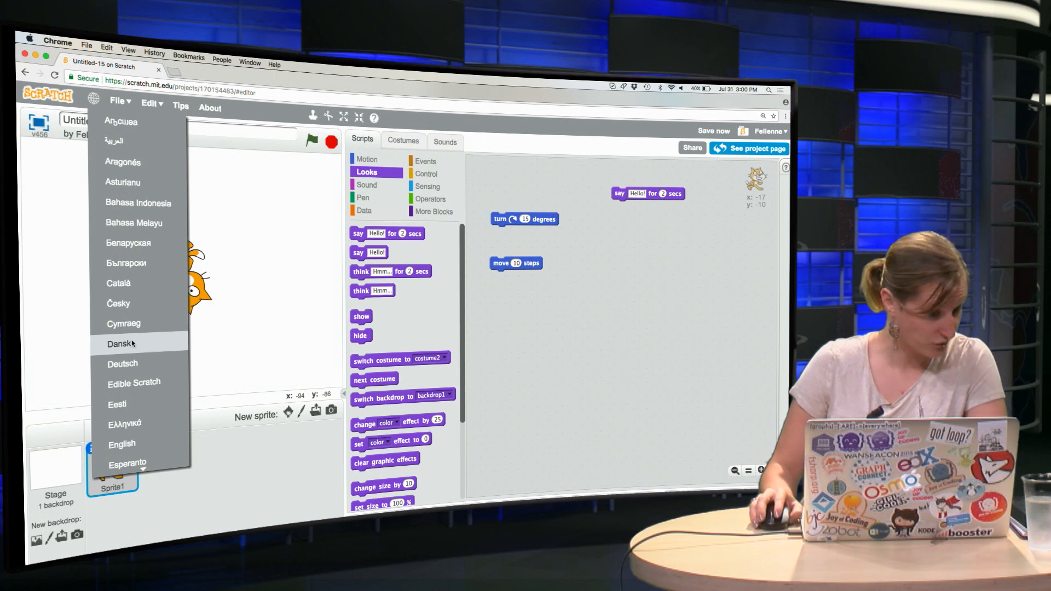
left_click(121, 343)
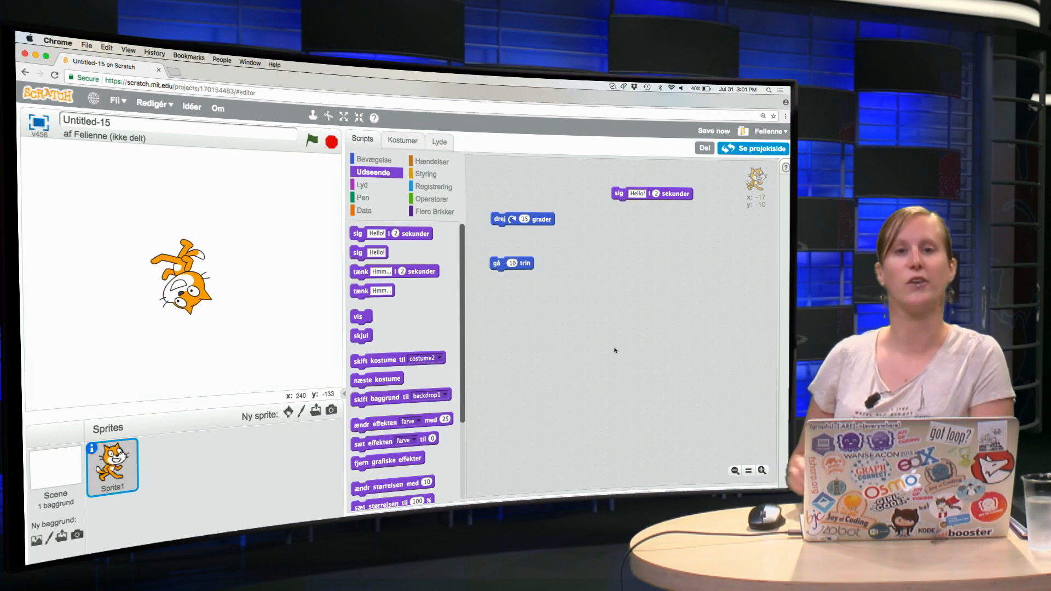